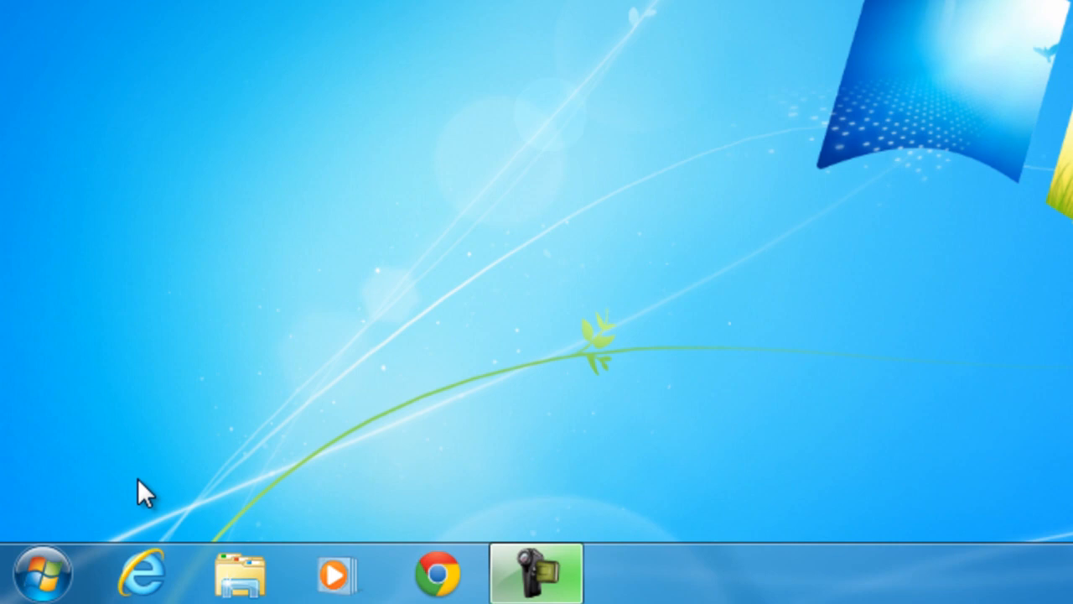
Launch Ghost Boot Wizard from the Symantec Ghost group in All Programs
{"action": "left_click", "coordinate": [42, 572]}
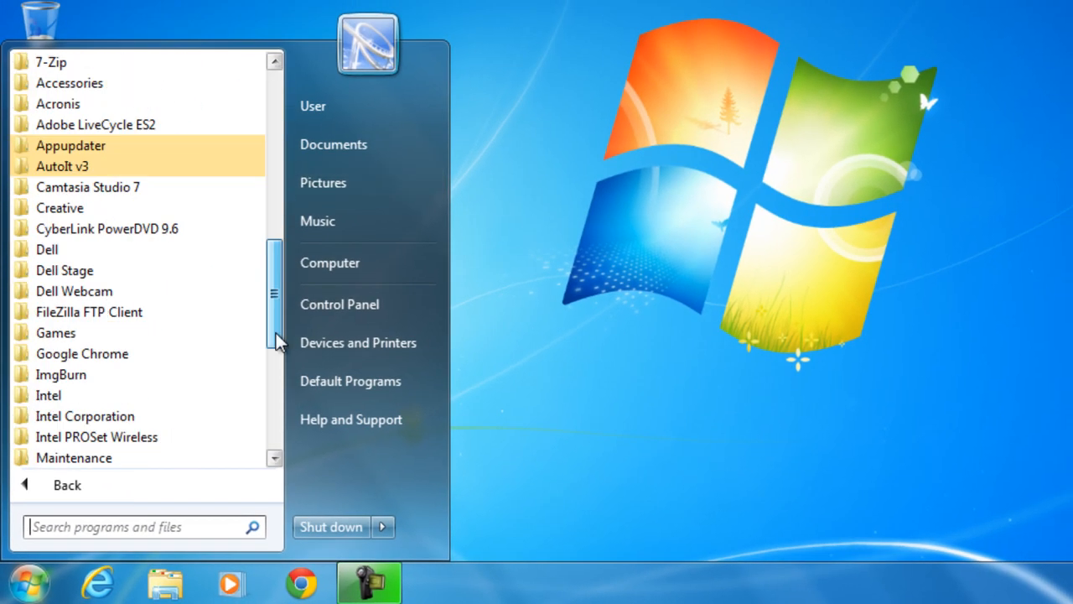
{"action": "scroll", "scroll_direction": "down", "scroll_amount": 3}
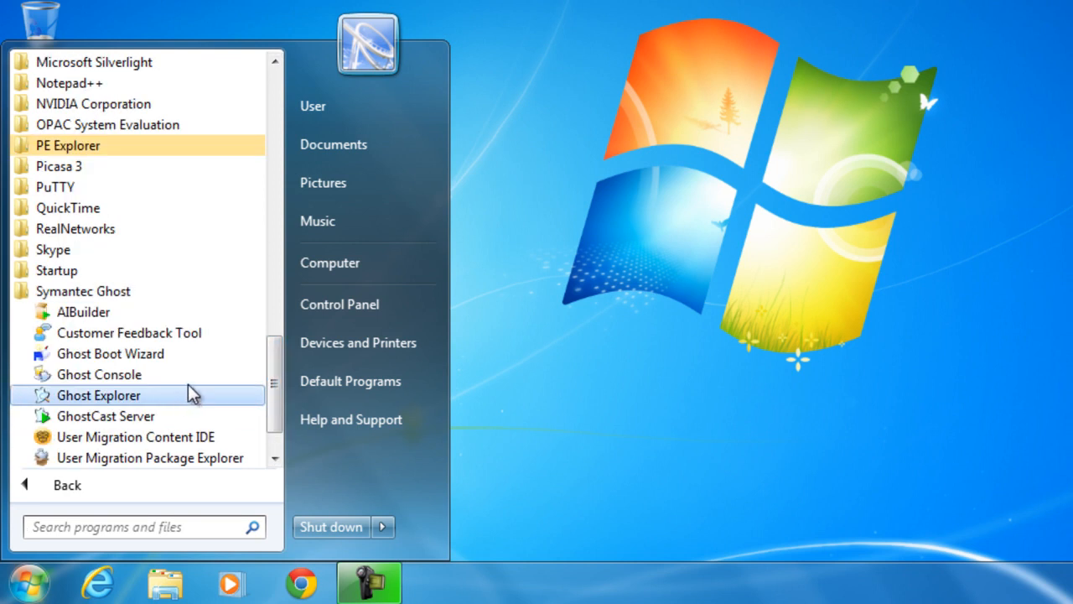
{"action": "left_click", "coordinate": [109, 353]}
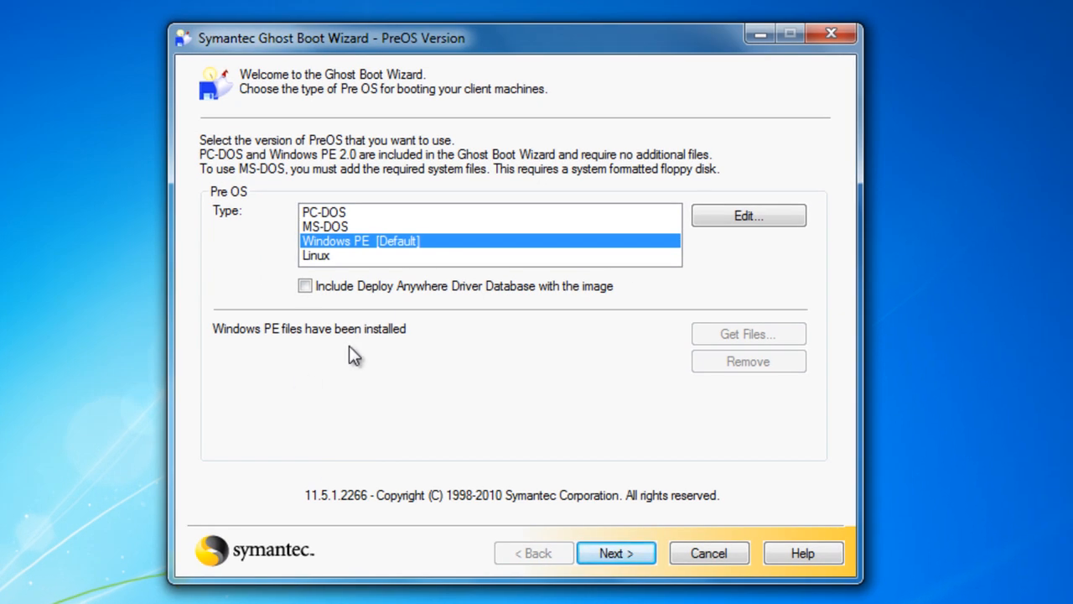
{"action": "mouse_move", "coordinate": [419, 243]}
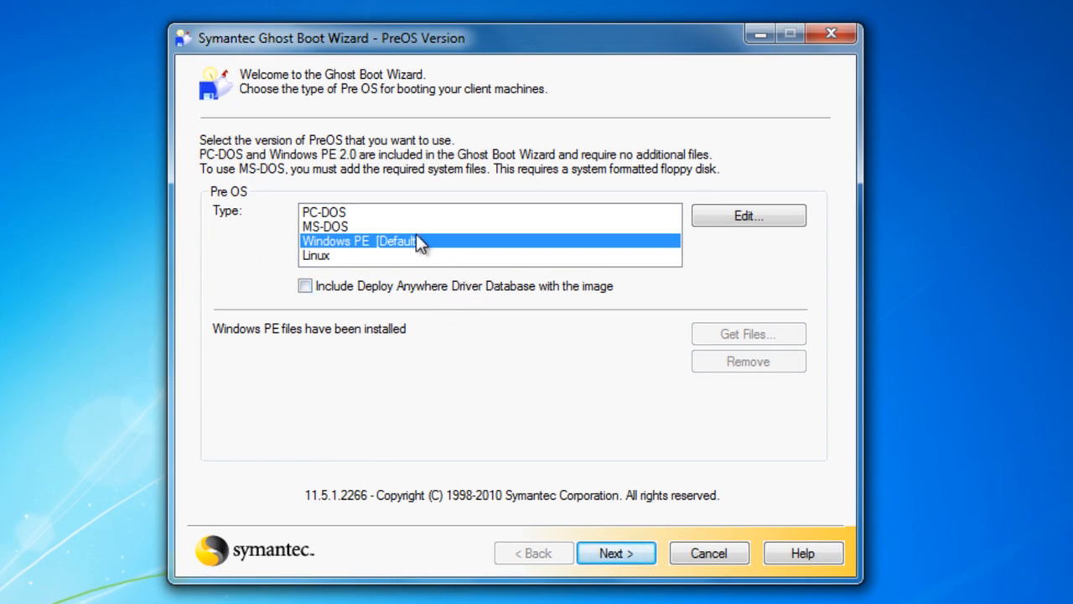
Choose PC-DOS as the Pre OS type after checking the MS-DOS and Windows PE options
{"action": "left_click", "coordinate": [323, 211]}
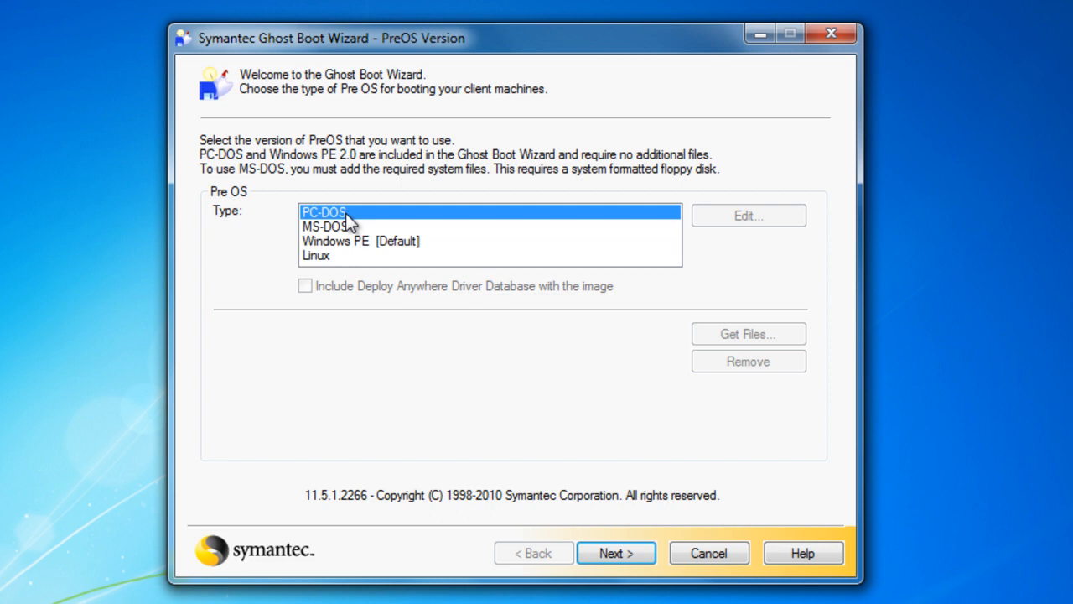
{"action": "mouse_move", "coordinate": [349, 237]}
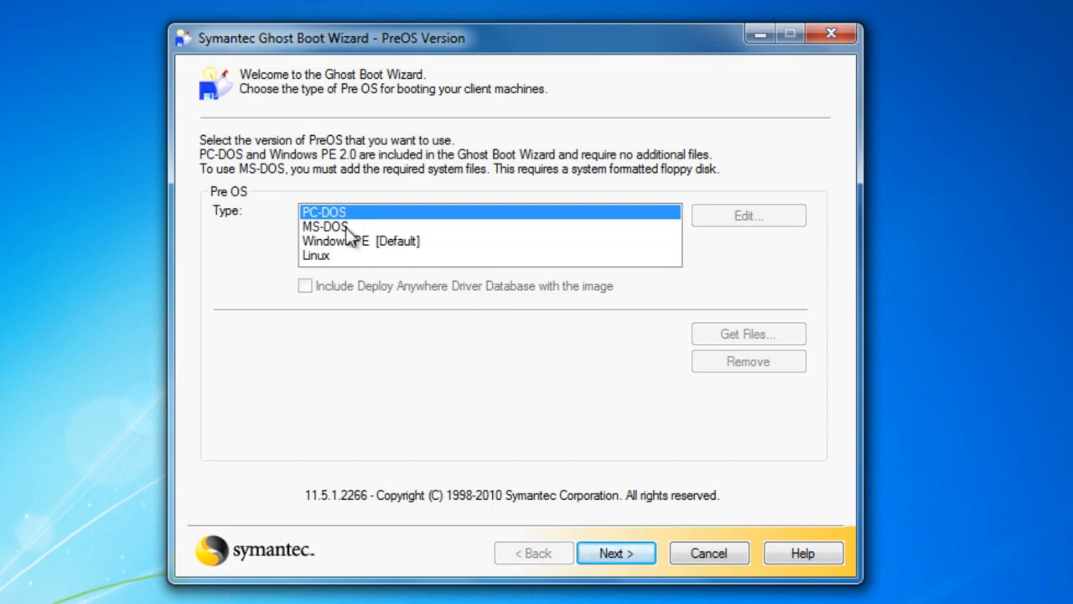
{"action": "left_click", "coordinate": [326, 227]}
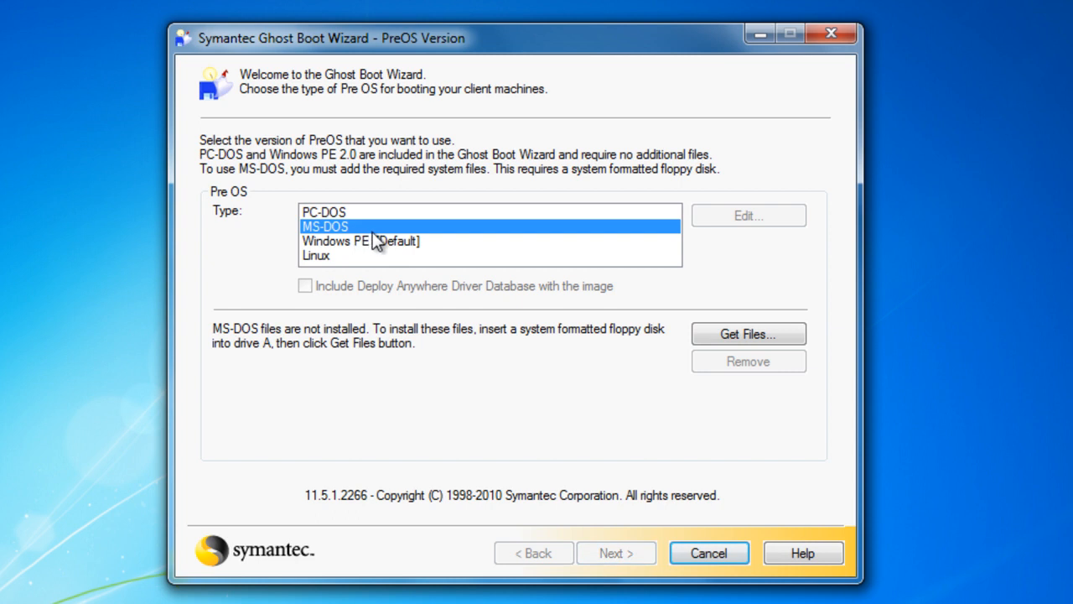
{"action": "mouse_move", "coordinate": [419, 241]}
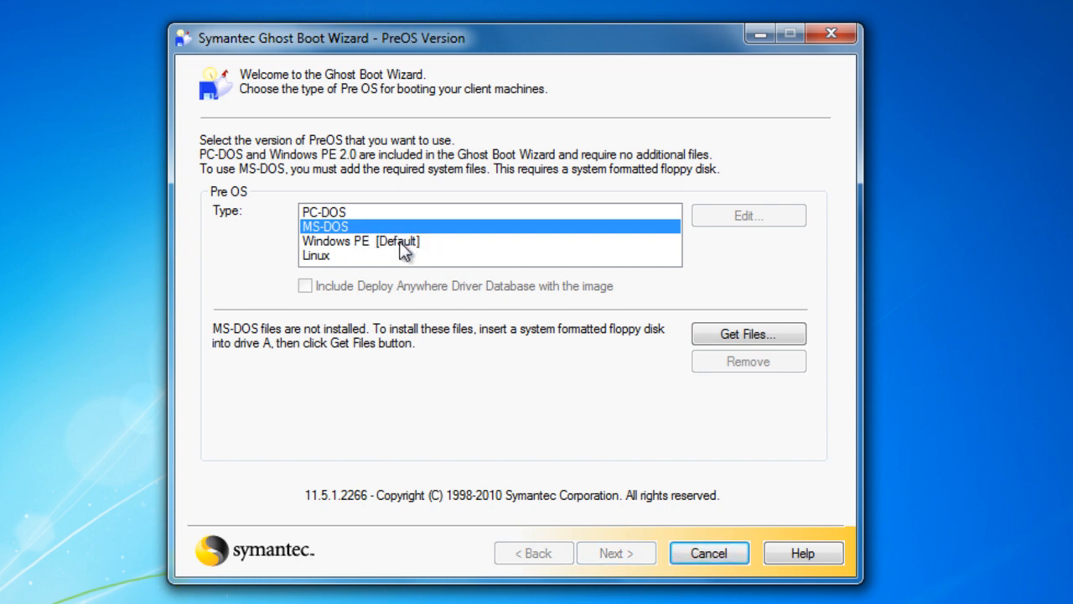
{"action": "left_click", "coordinate": [360, 241]}
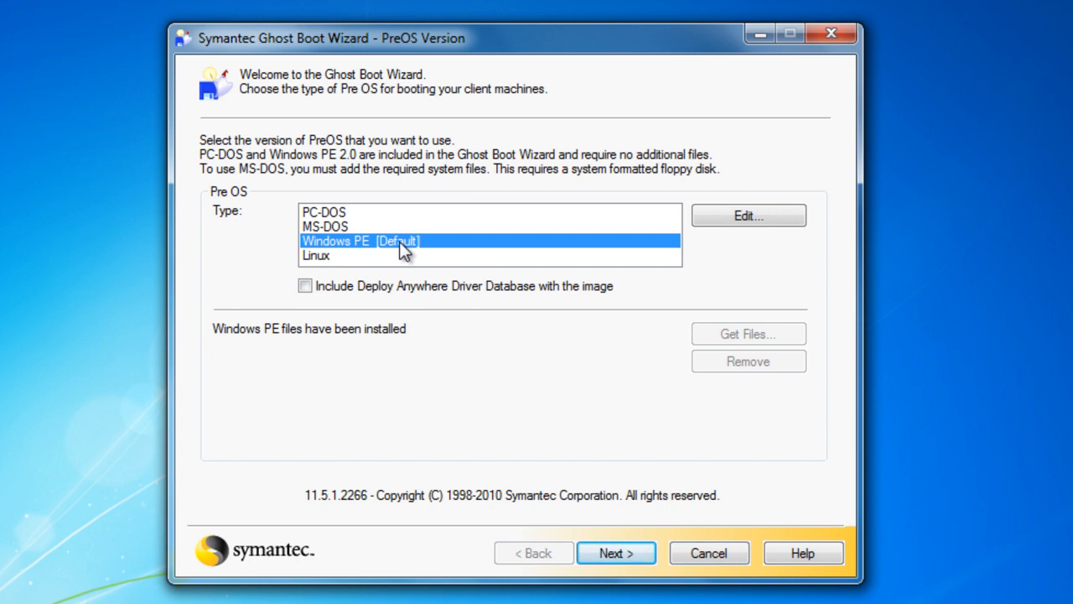
{"action": "left_click", "coordinate": [323, 212]}
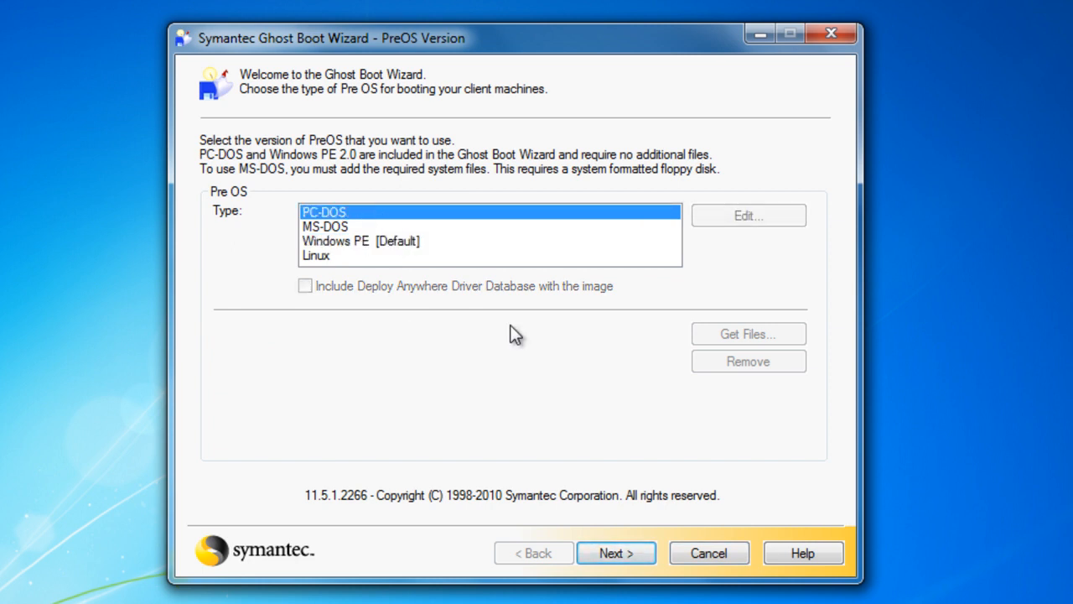
{"action": "left_click", "coordinate": [616, 553]}
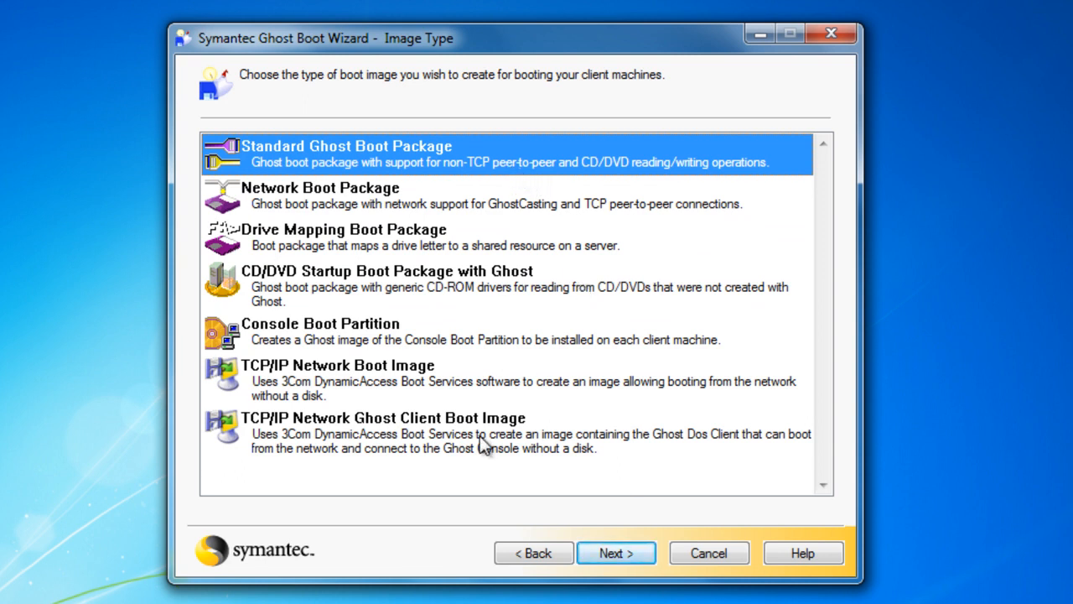
Select Network Boot Package as the image type and continue
{"action": "left_click", "coordinate": [353, 195]}
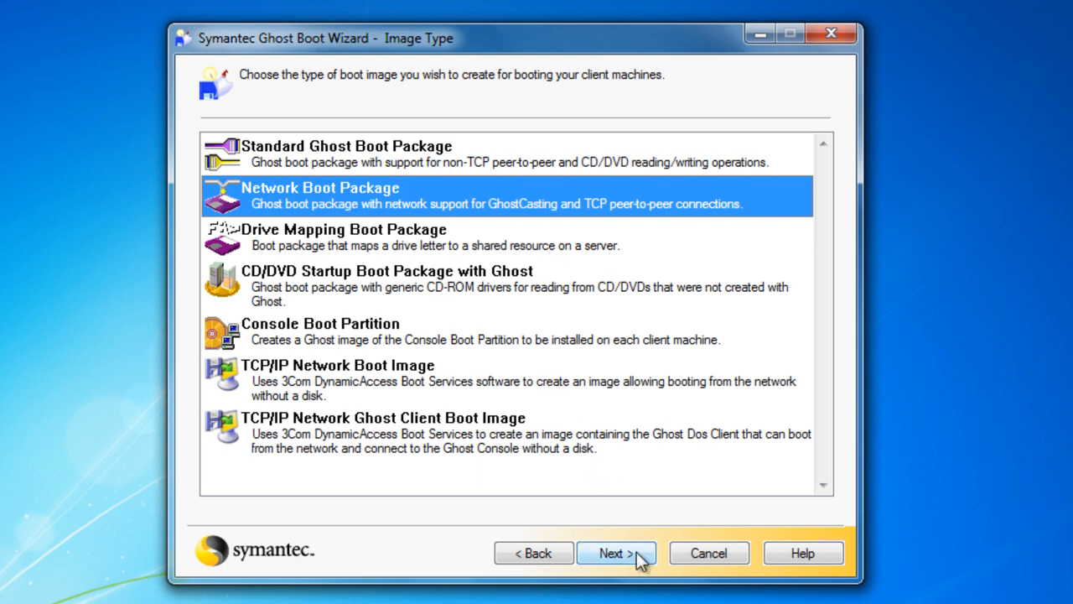
{"action": "left_click", "coordinate": [615, 553]}
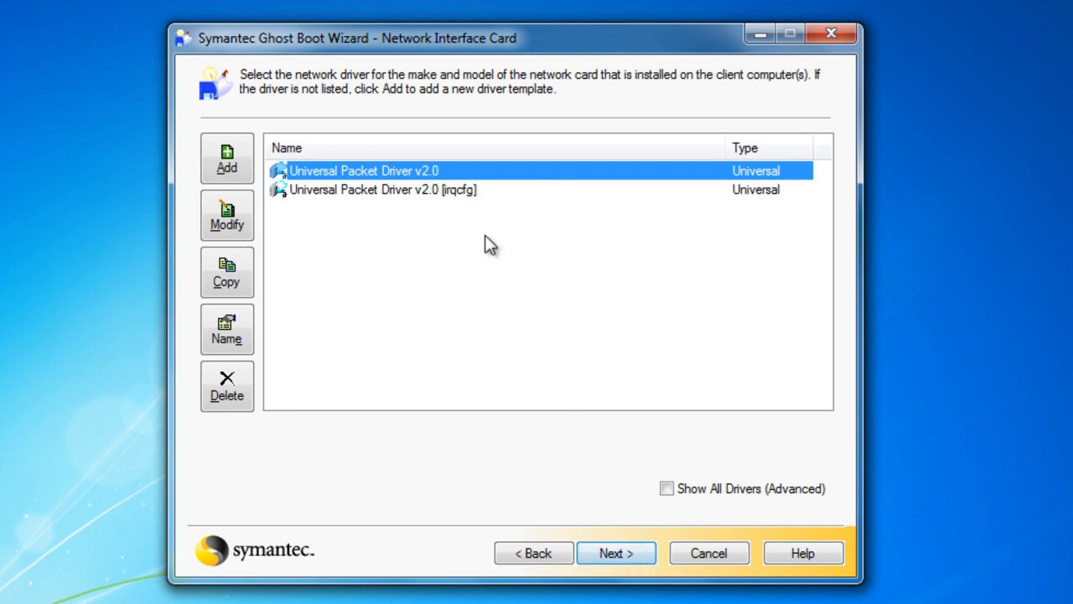
{"action": "mouse_move", "coordinate": [451, 209]}
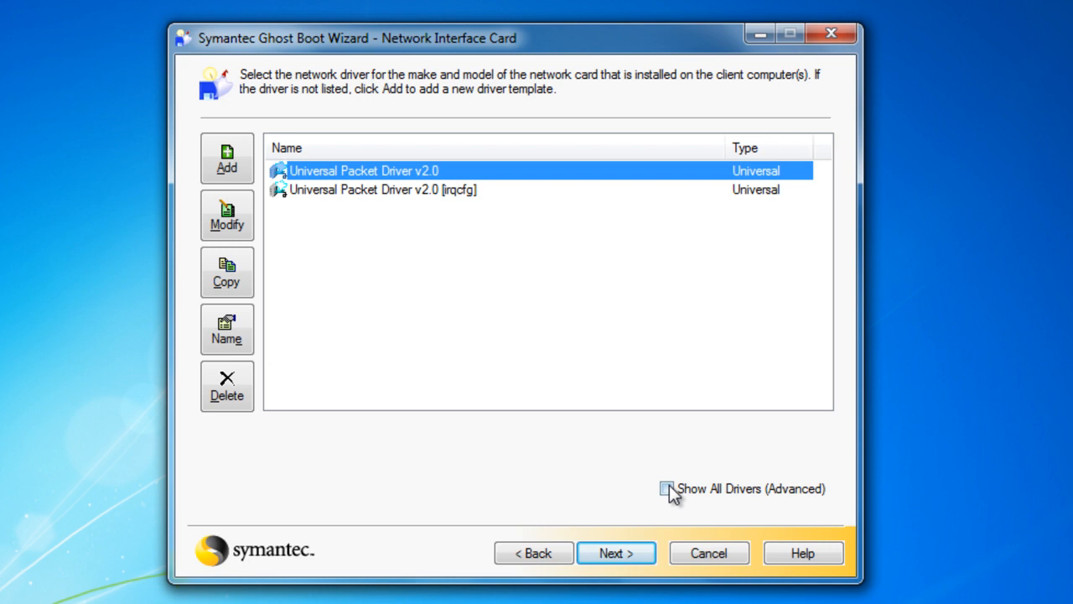
Use Universal Packet Driver v2.0, acknowledge the UNDI notice, and accept client and storage defaults
{"action": "left_click", "coordinate": [667, 488]}
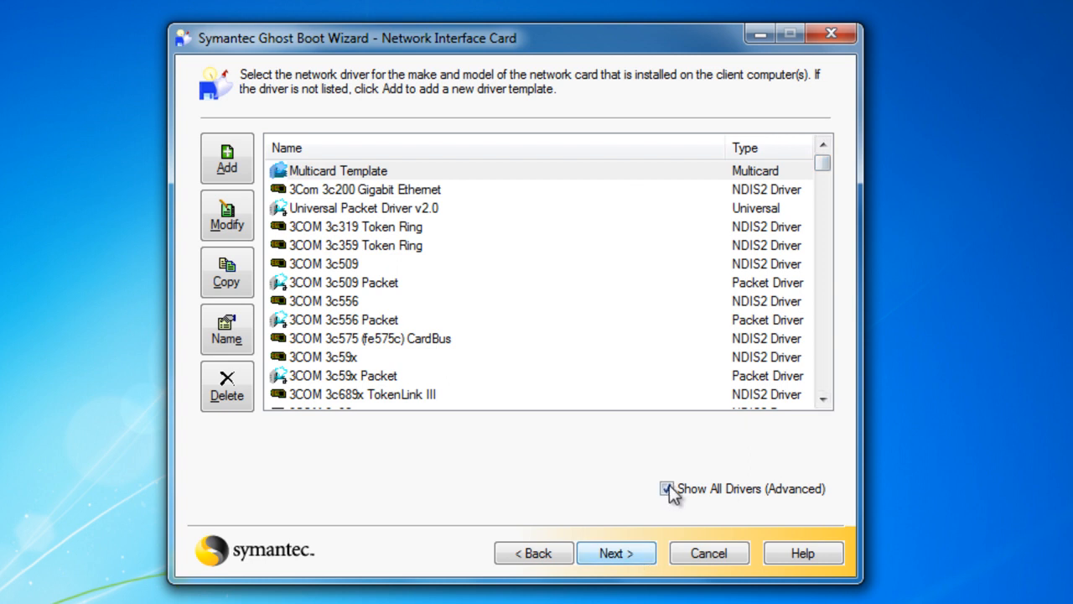
{"action": "left_click", "coordinate": [666, 488]}
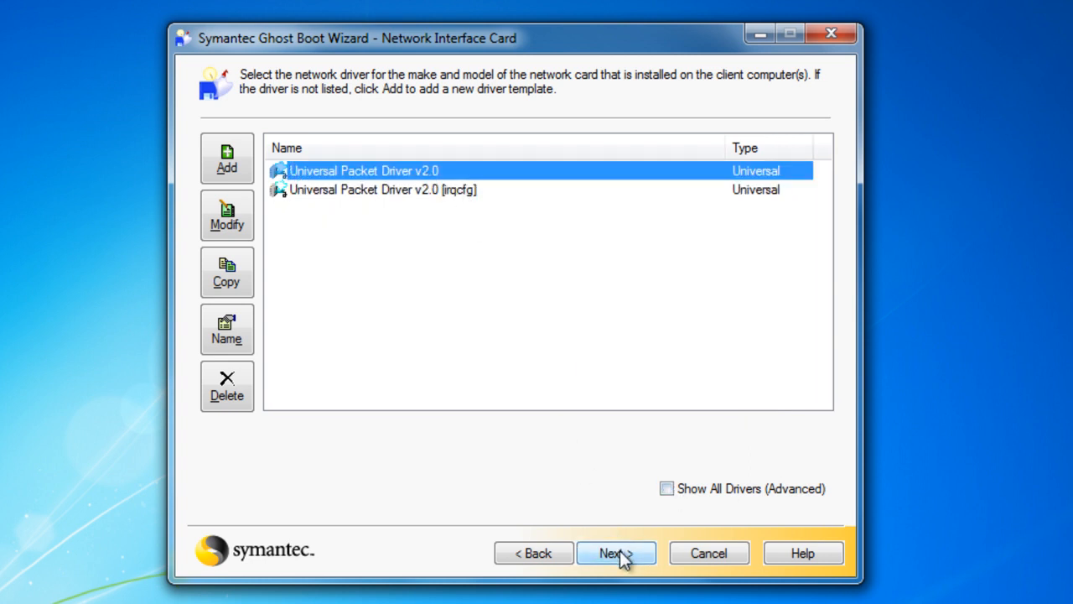
{"action": "left_click", "coordinate": [616, 552]}
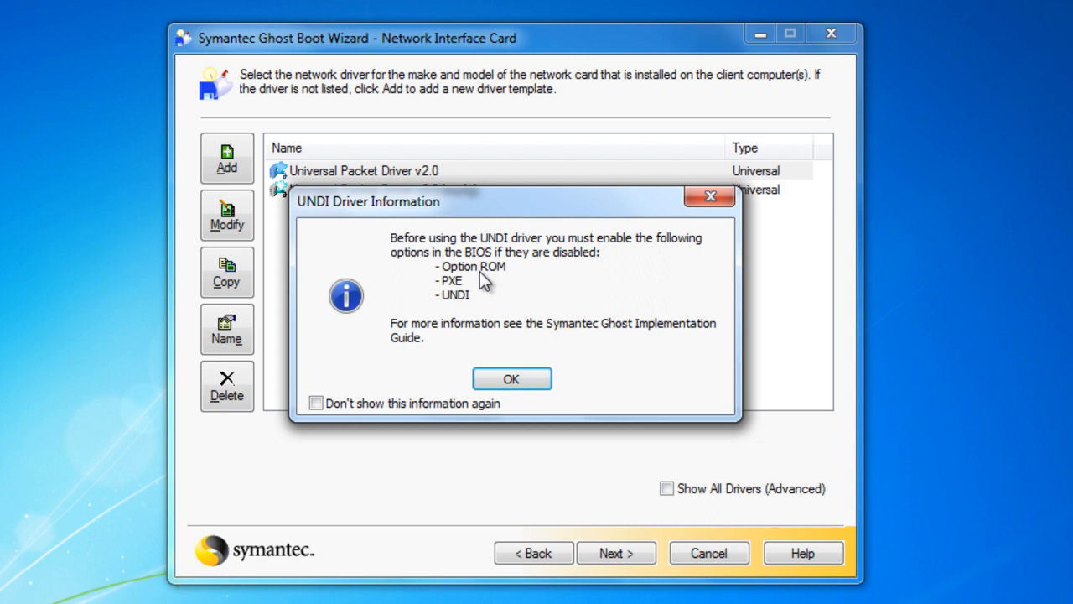
{"action": "mouse_move", "coordinate": [474, 302]}
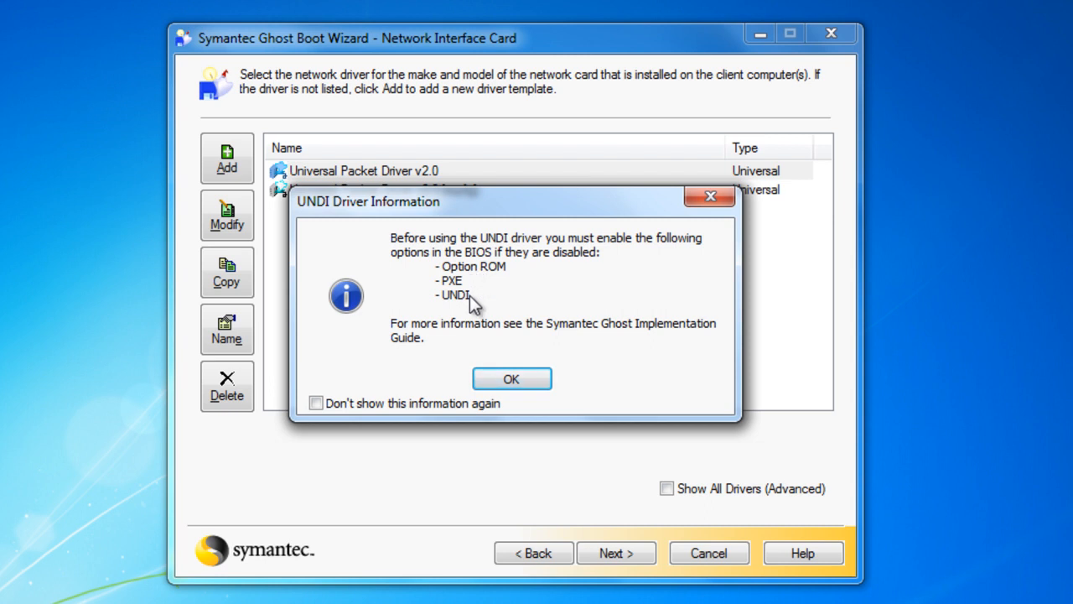
{"action": "mouse_move", "coordinate": [500, 281]}
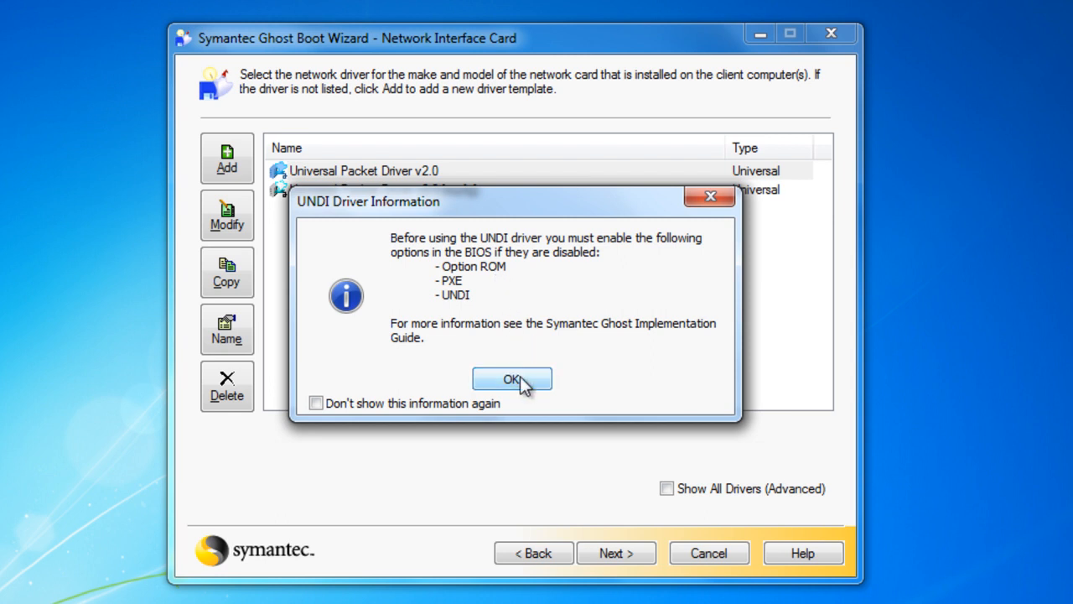
{"action": "left_click", "coordinate": [512, 379]}
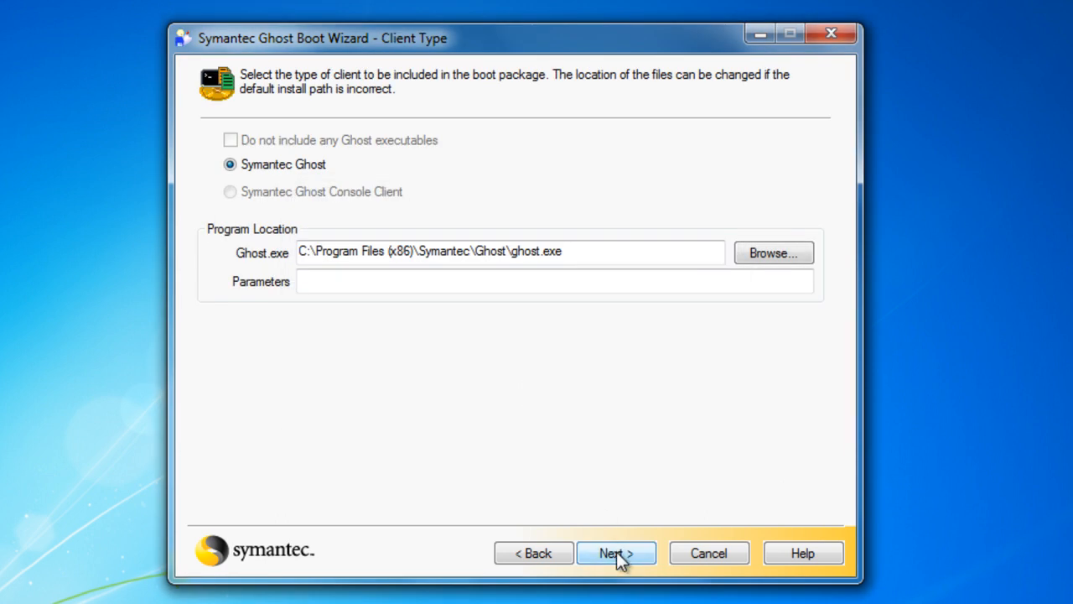
{"action": "left_click", "coordinate": [615, 553]}
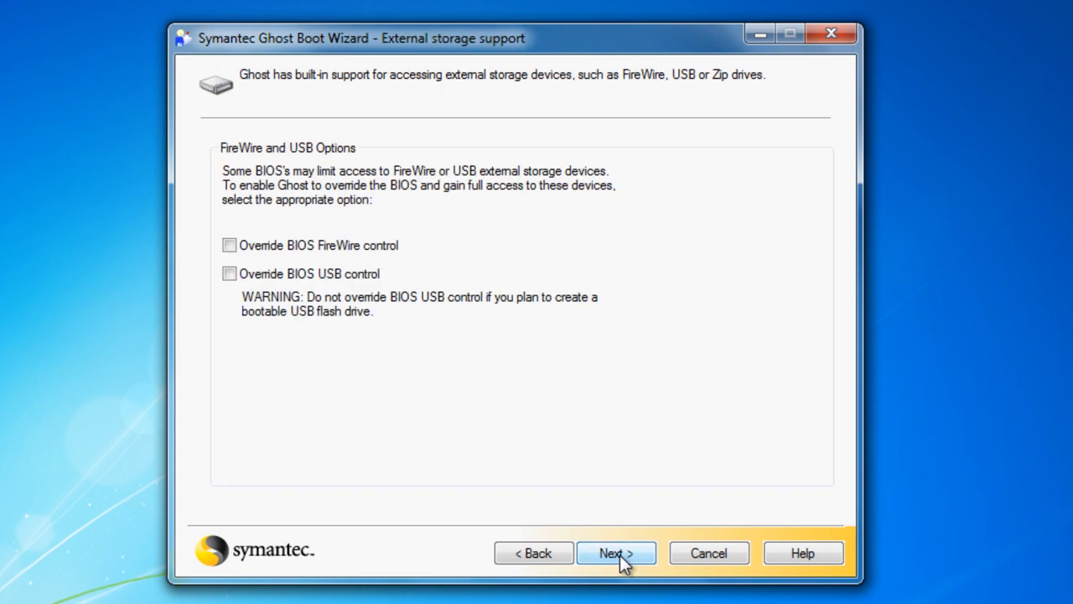
{"action": "left_click", "coordinate": [616, 552]}
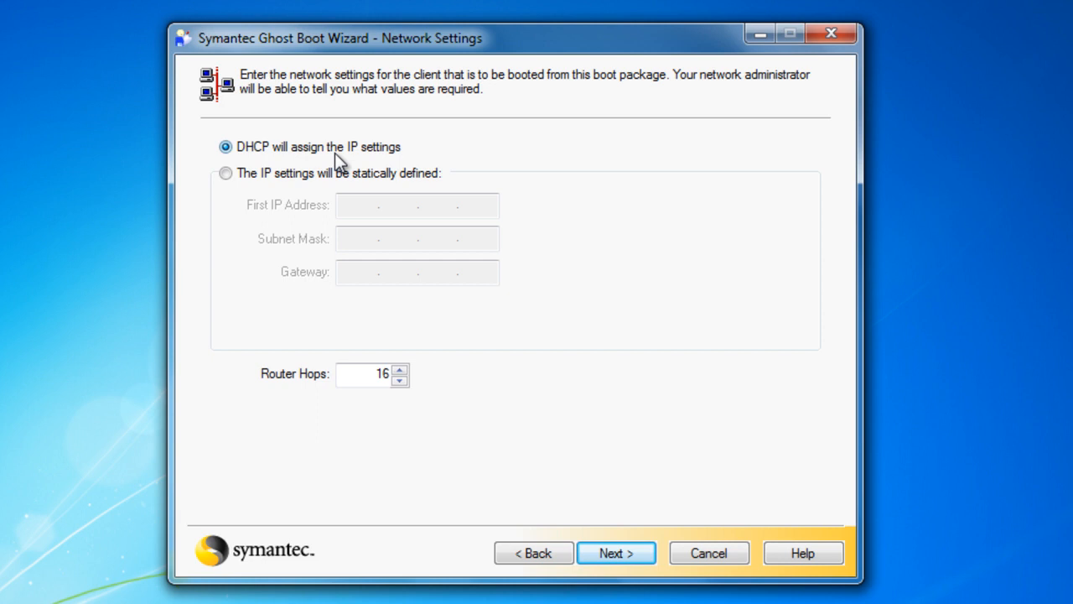
Keep DHCP-assigned IP settings after briefly trying static IP, and continue
{"action": "left_click", "coordinate": [226, 173]}
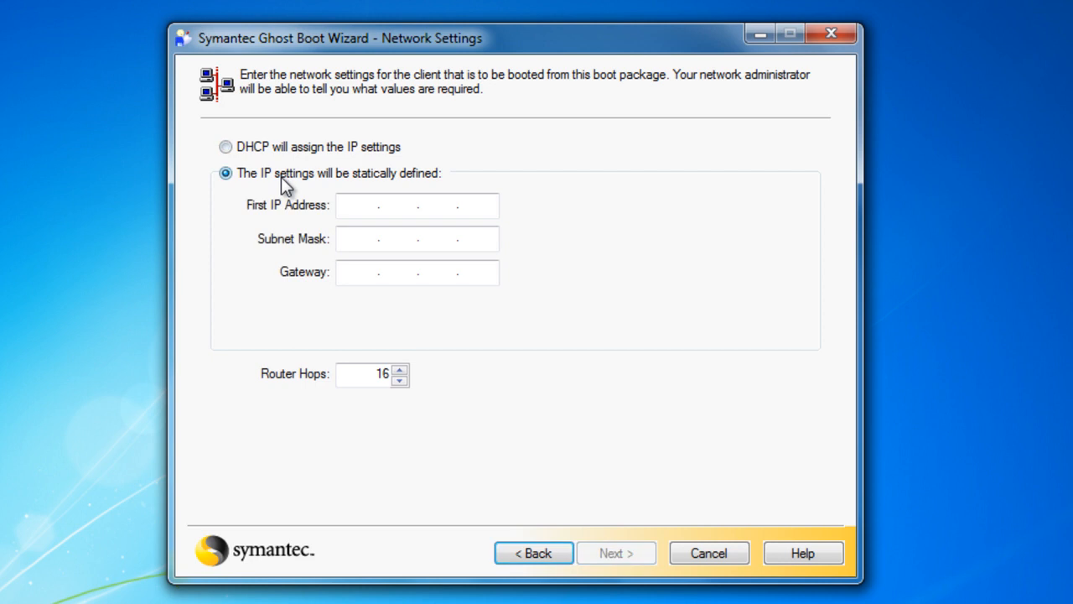
{"action": "left_click", "coordinate": [225, 147]}
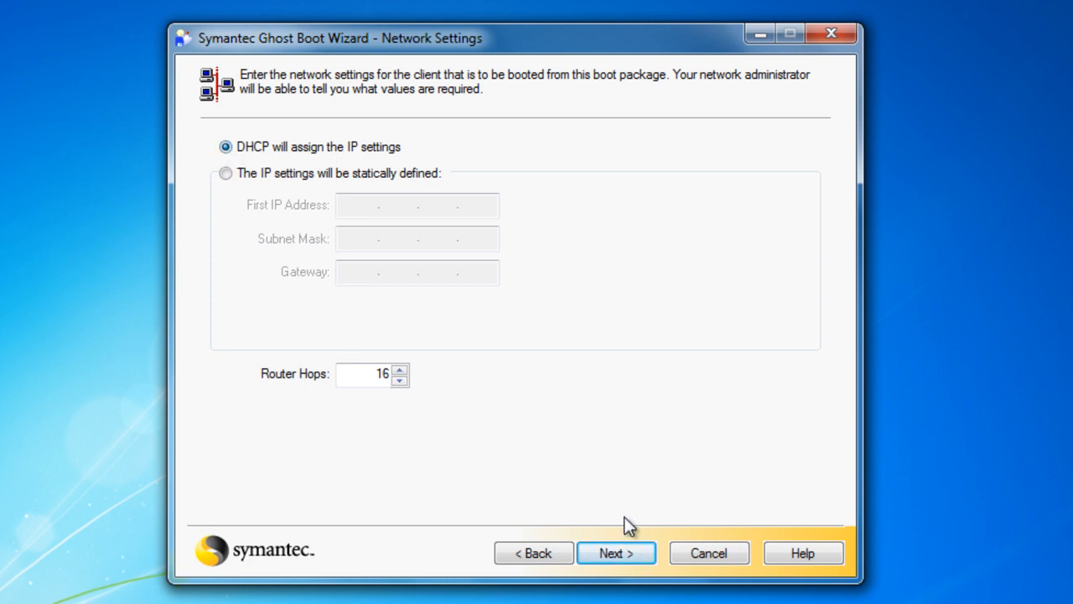
{"action": "left_click", "coordinate": [616, 553]}
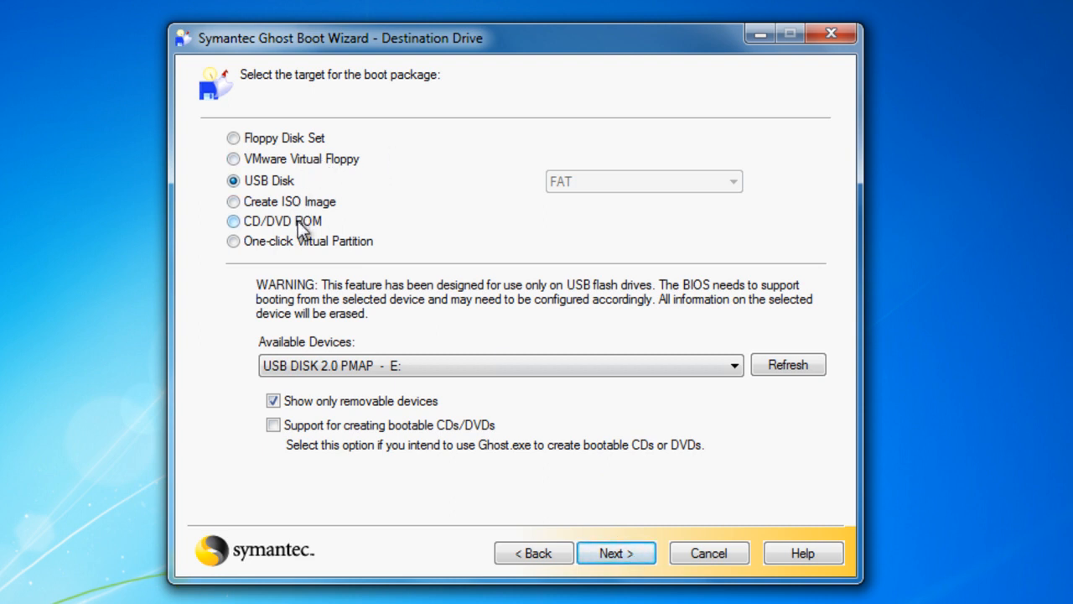
Keep USB Disk E: as the destination after briefly checking Create ISO Image
{"action": "left_click", "coordinate": [233, 202]}
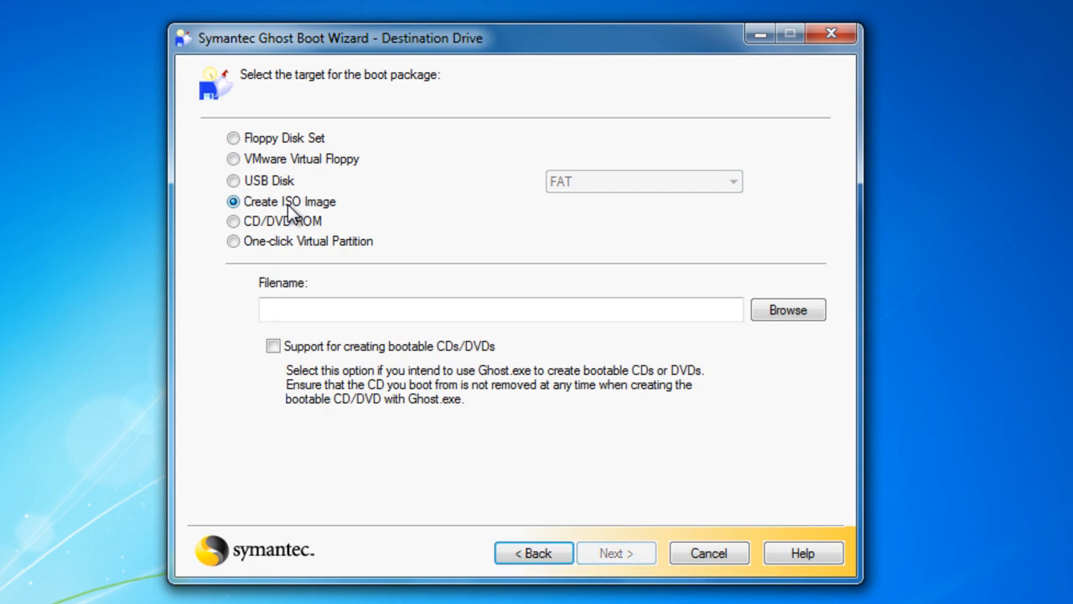
{"action": "left_click", "coordinate": [233, 180]}
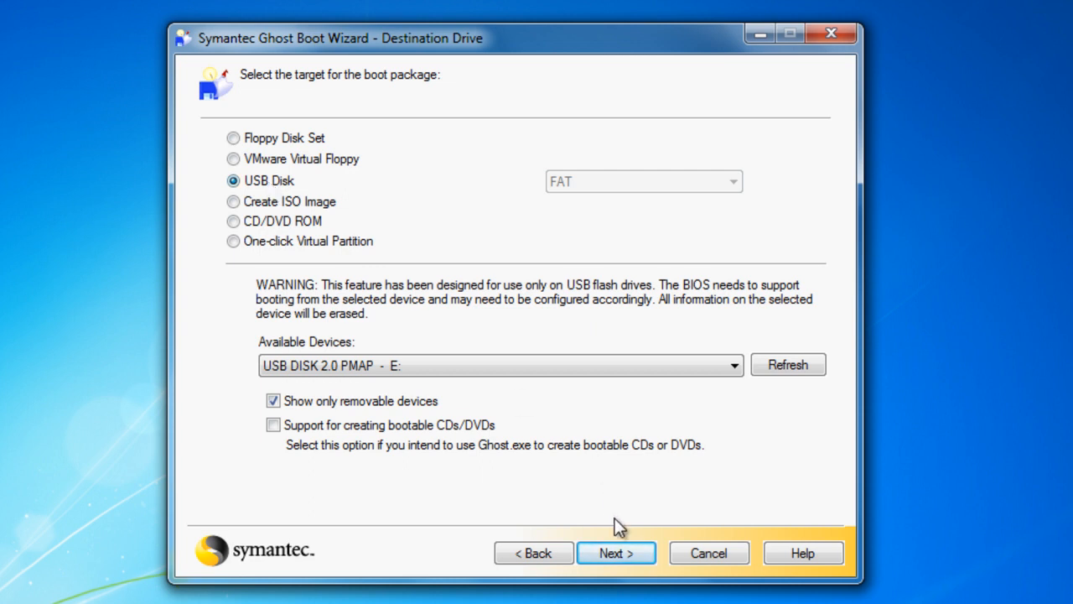
{"action": "left_click", "coordinate": [615, 552]}
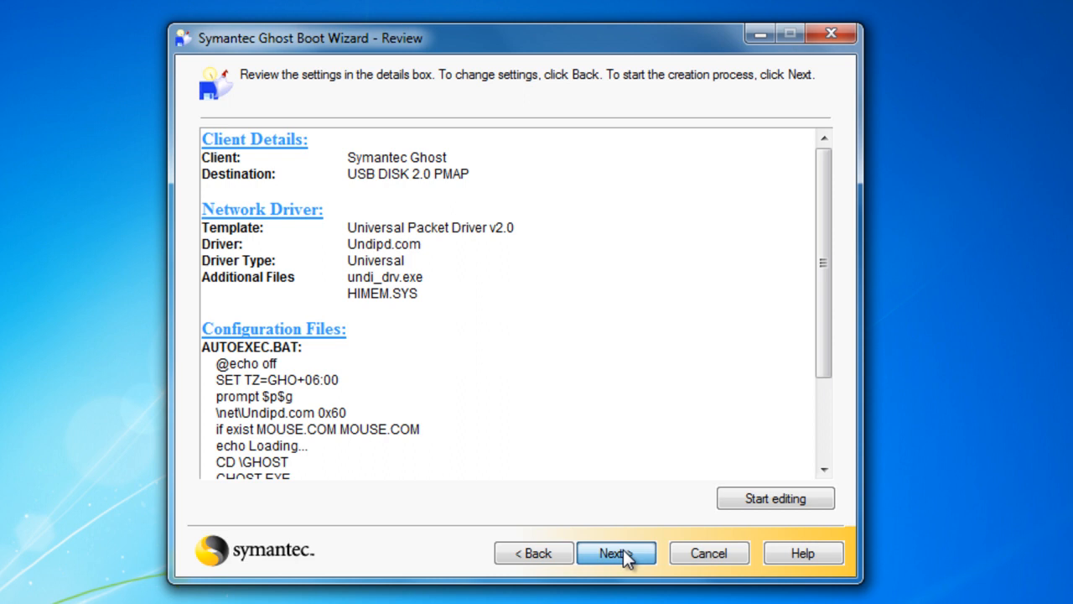
Create the package, confirm reformatting the USB drive, and finish the wizard
{"action": "left_click", "coordinate": [616, 553]}
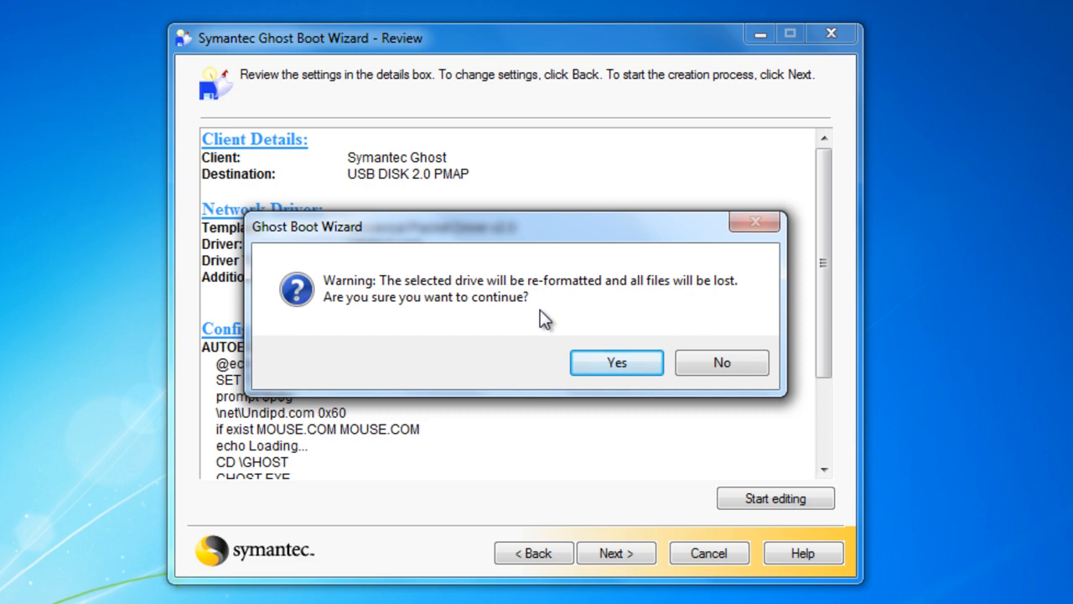
{"action": "mouse_move", "coordinate": [639, 345]}
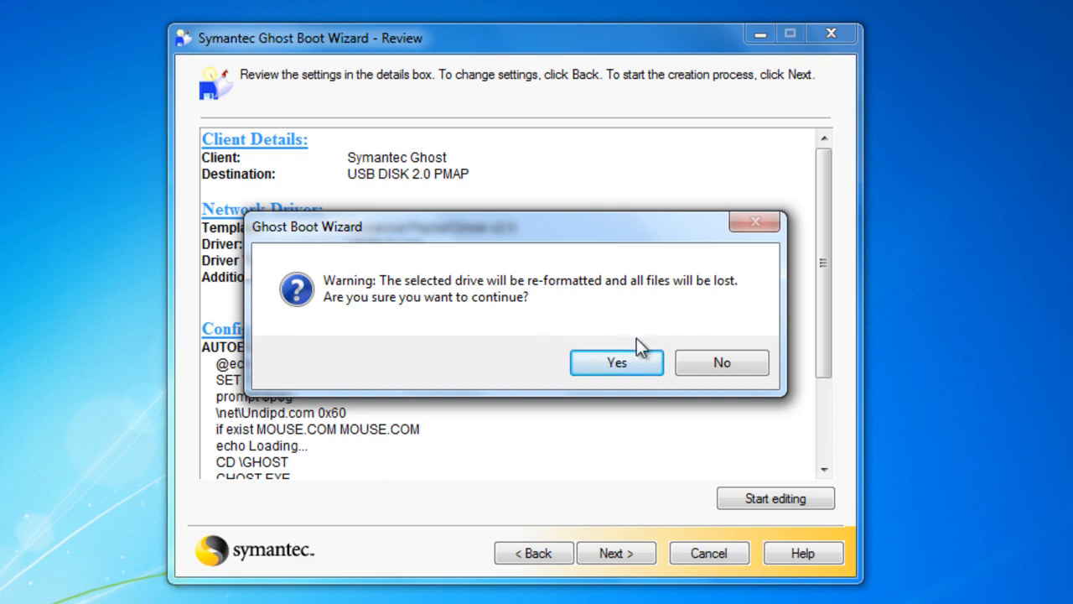
{"action": "left_click", "coordinate": [616, 363]}
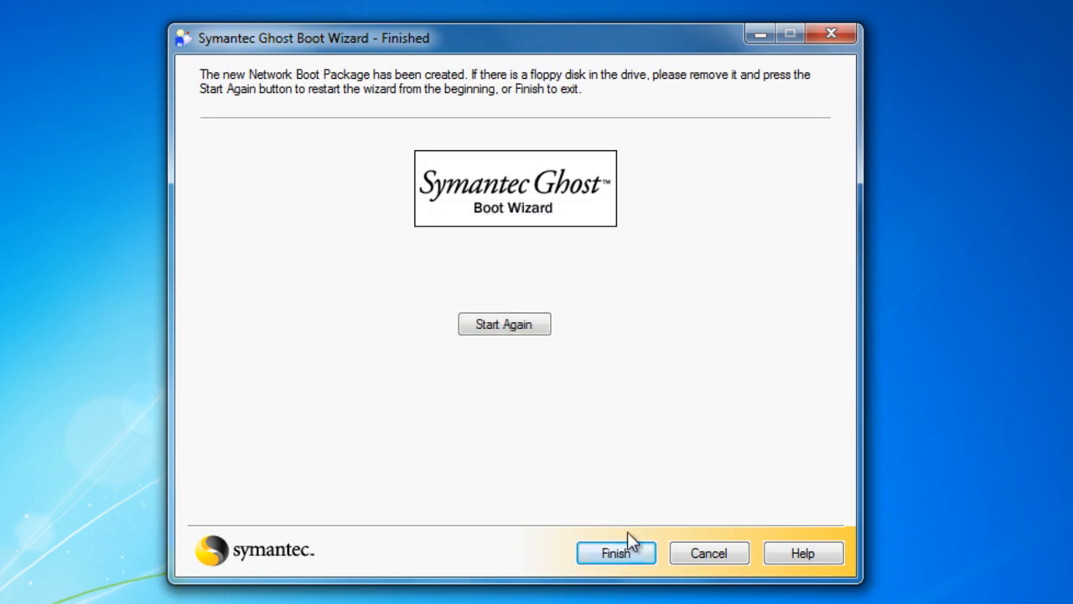
{"action": "left_click", "coordinate": [616, 552]}
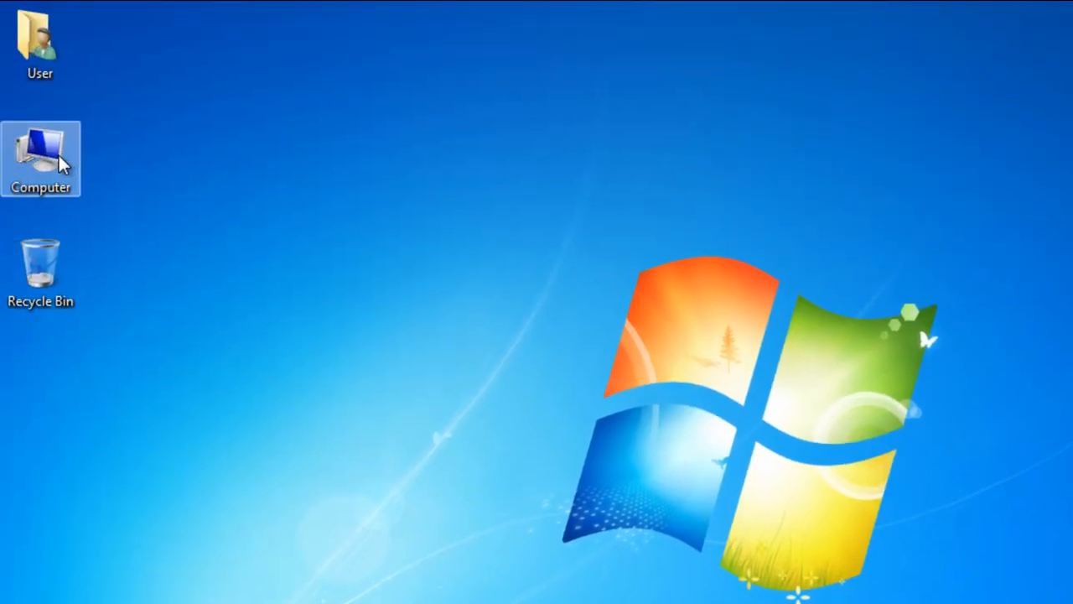
Open Computer, then Removable Disk (E:) to view the GHOST and NET folders
{"action": "double_click", "coordinate": [40, 158]}
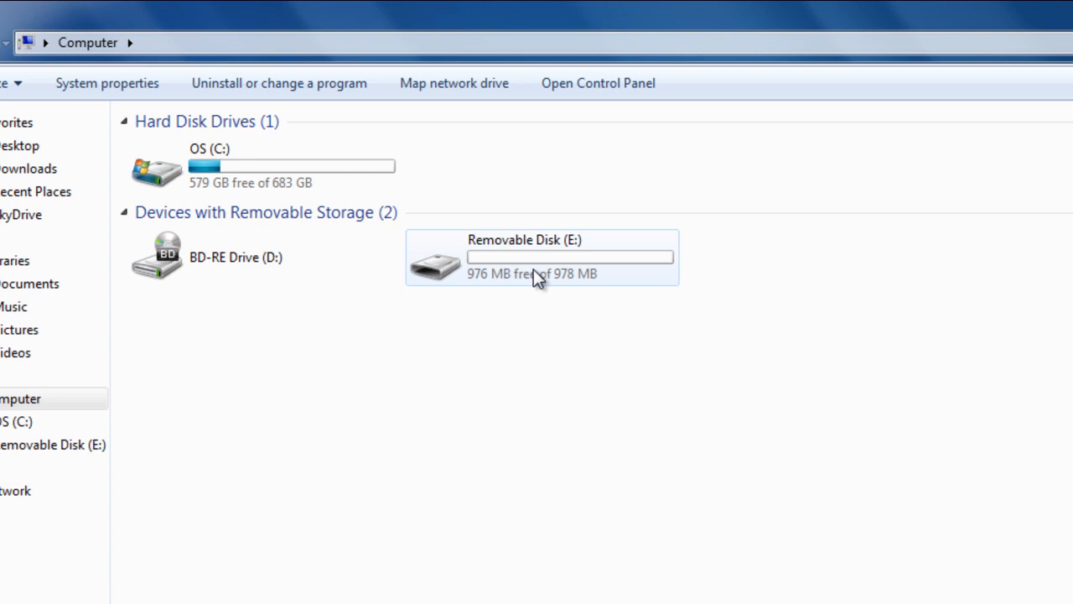
{"action": "double_click", "coordinate": [524, 257]}
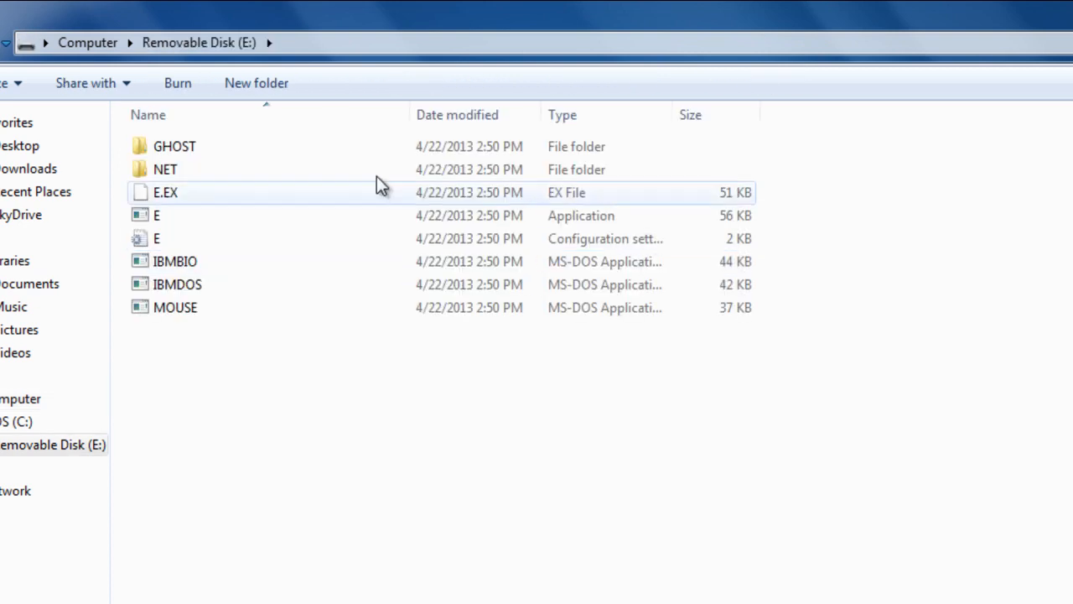
{"action": "mouse_move", "coordinate": [665, 341]}
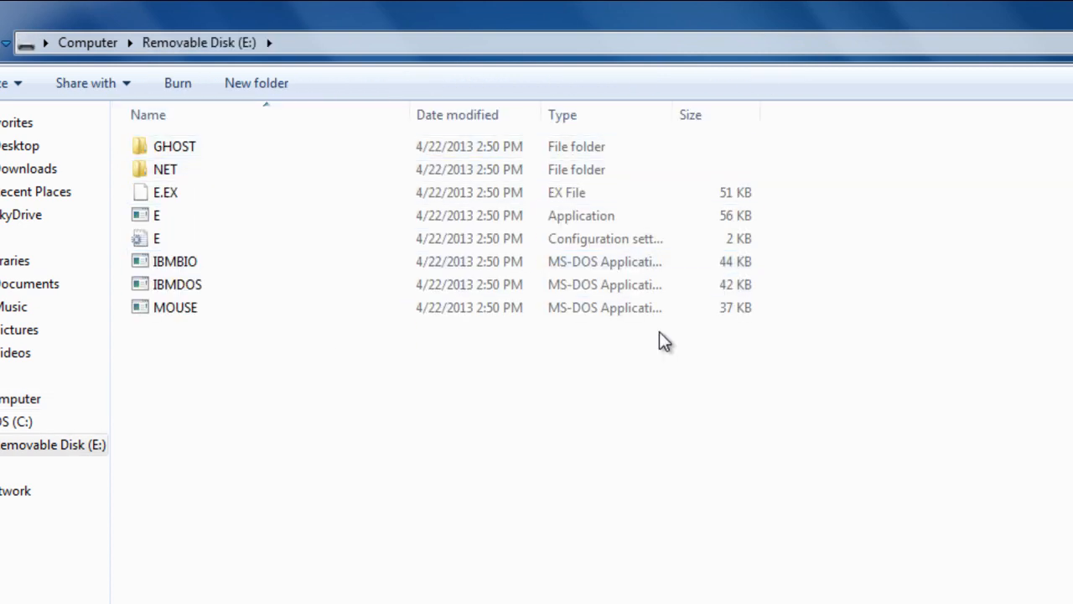